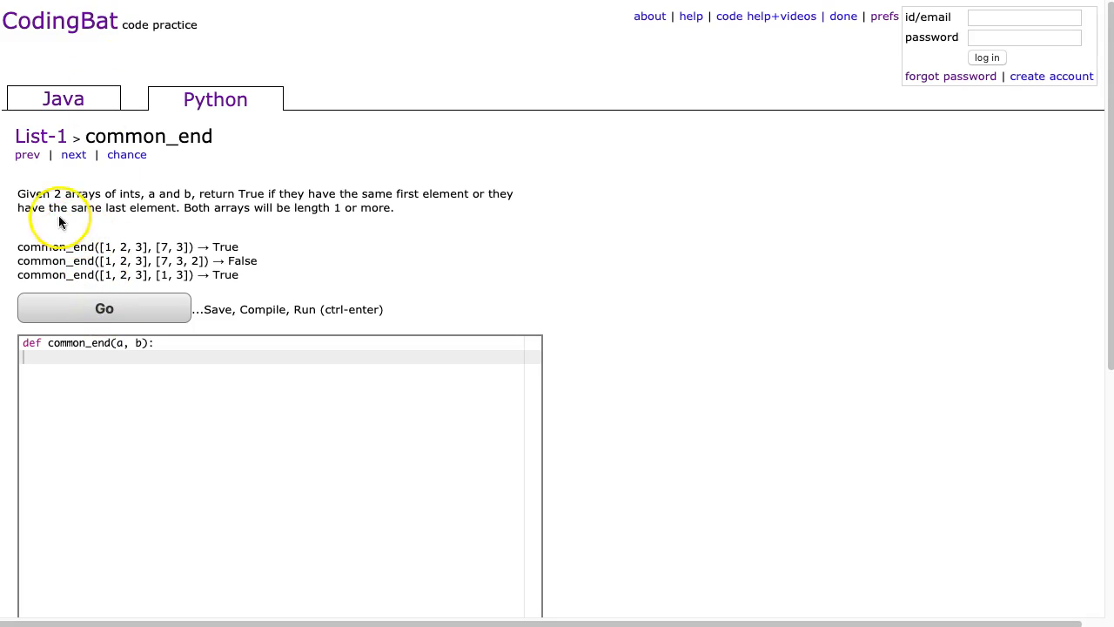
mouse_move(166, 207)
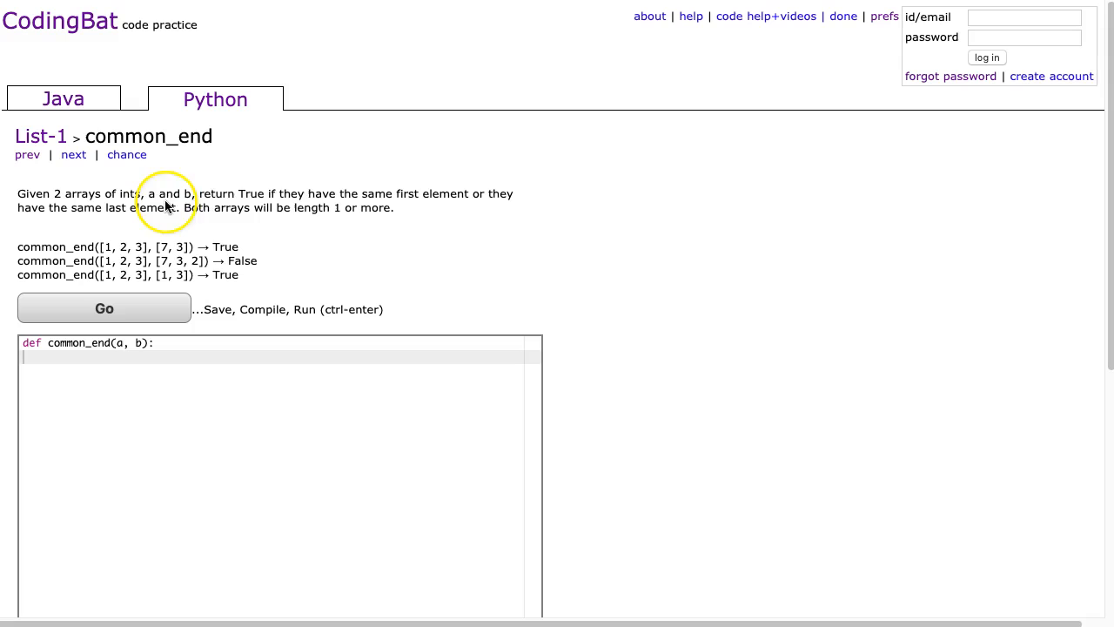
mouse_move(414, 196)
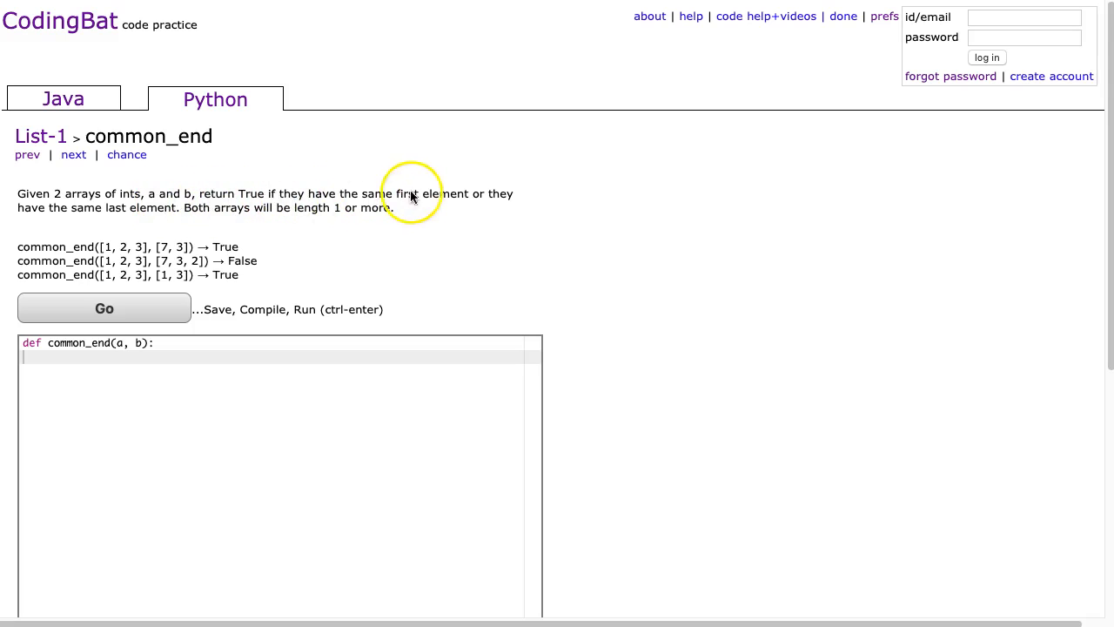
mouse_move(150, 219)
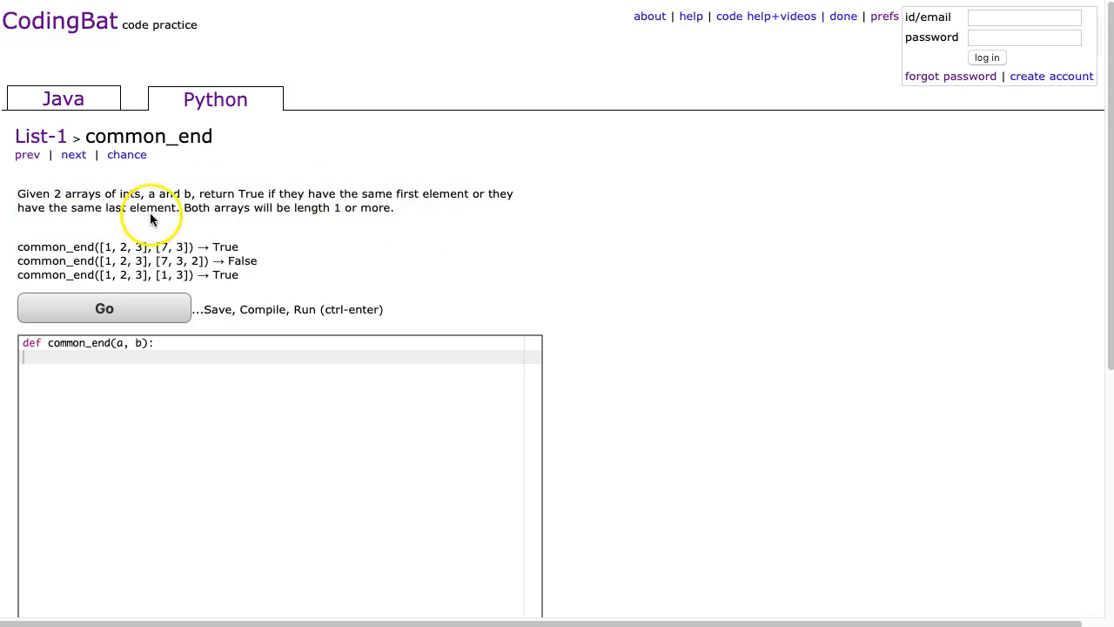
mouse_move(187, 283)
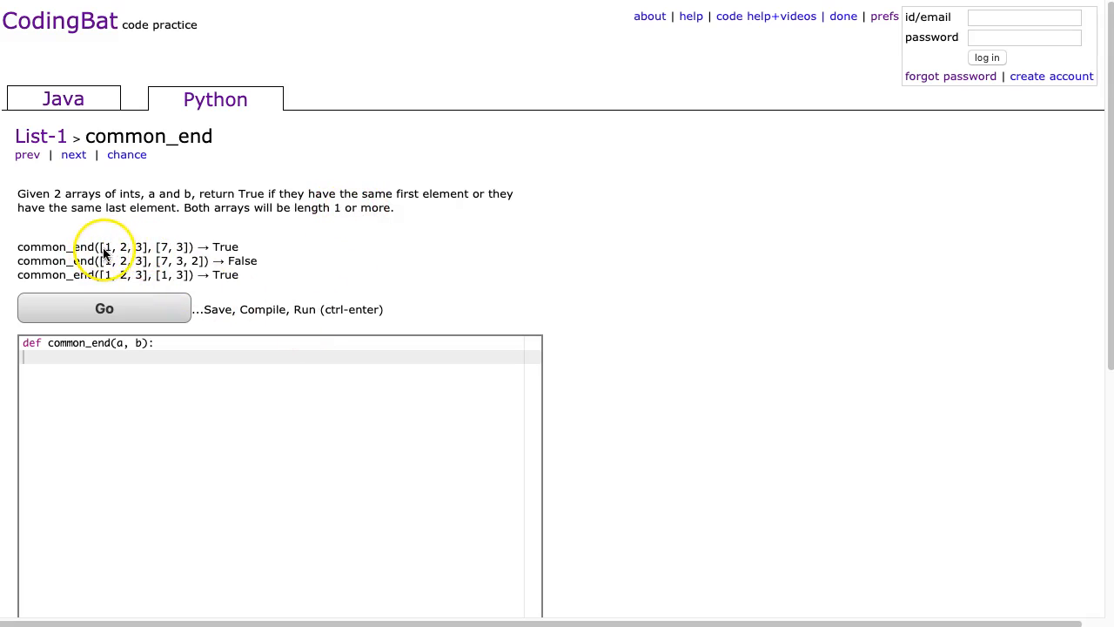
mouse_move(174, 251)
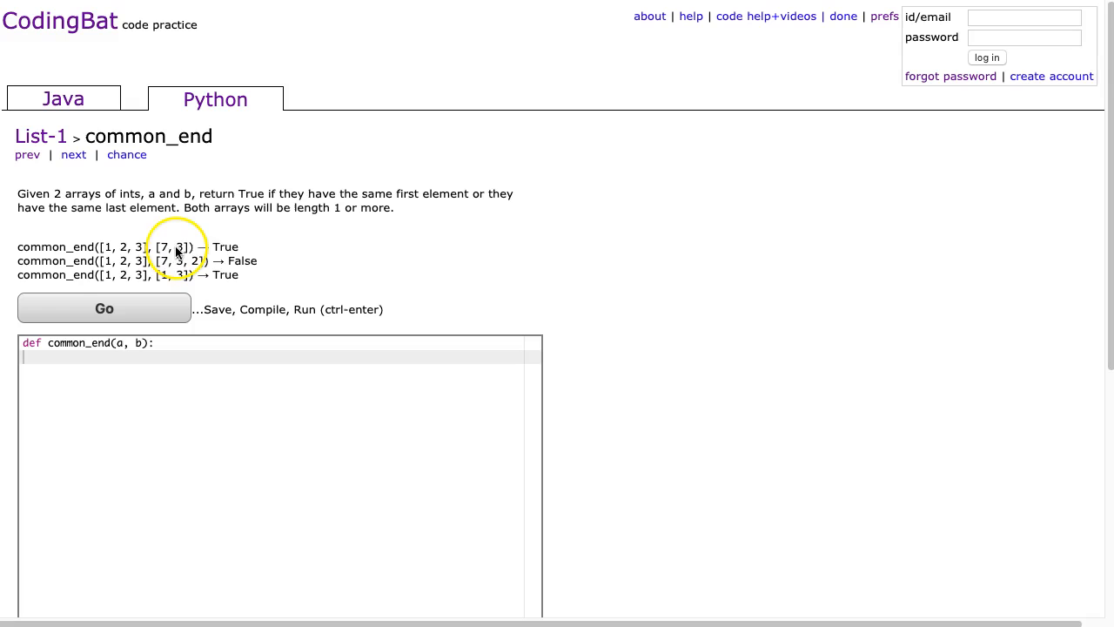
mouse_move(109, 265)
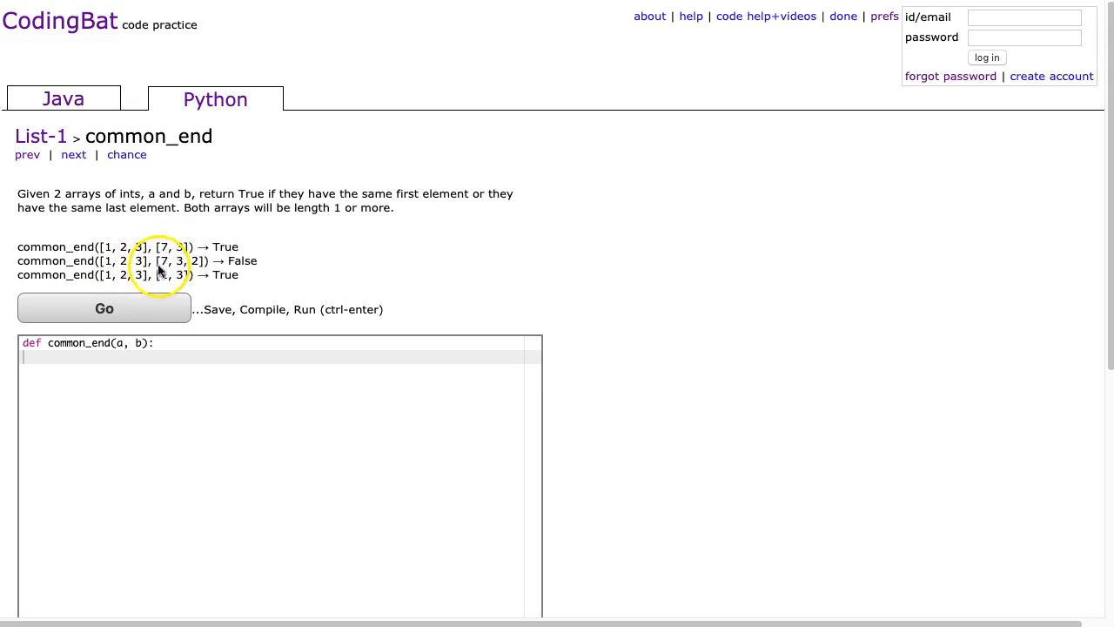
mouse_move(87, 266)
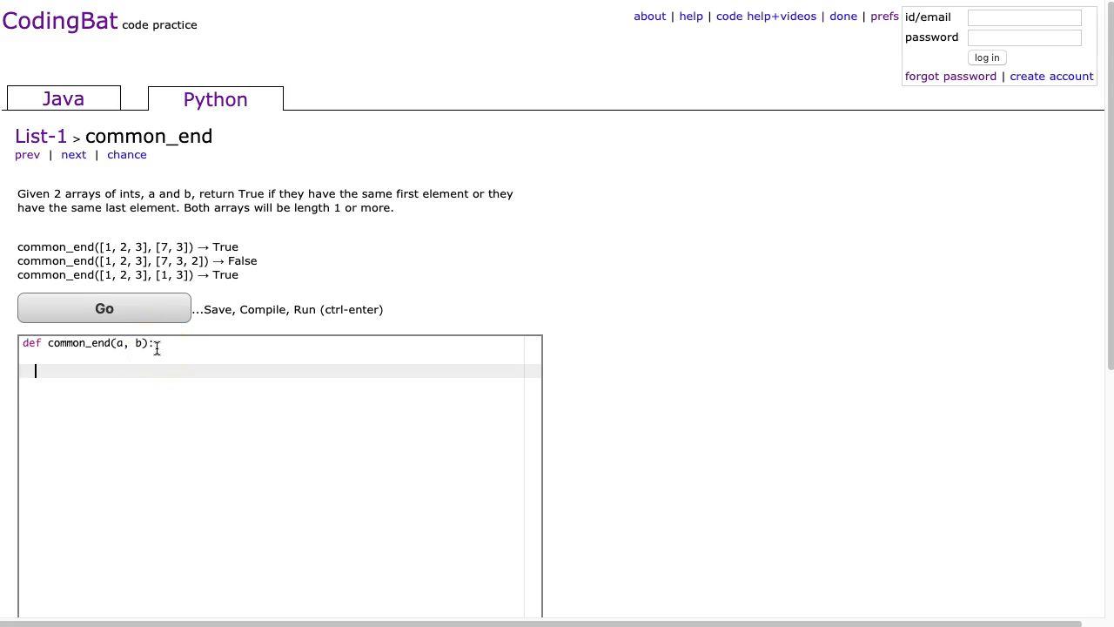
- Write common_end with la = len(a), checking a[0] == b[0] or a[la - 1] == b[lb - 1], returning True/False
text(la =)
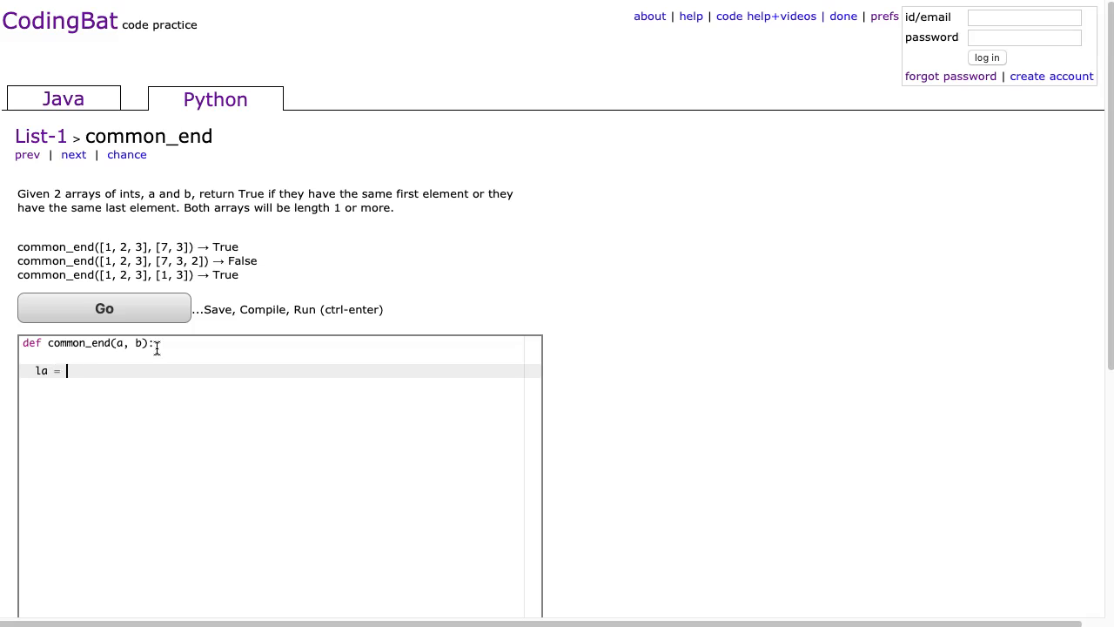
text(len(a))
text(if)
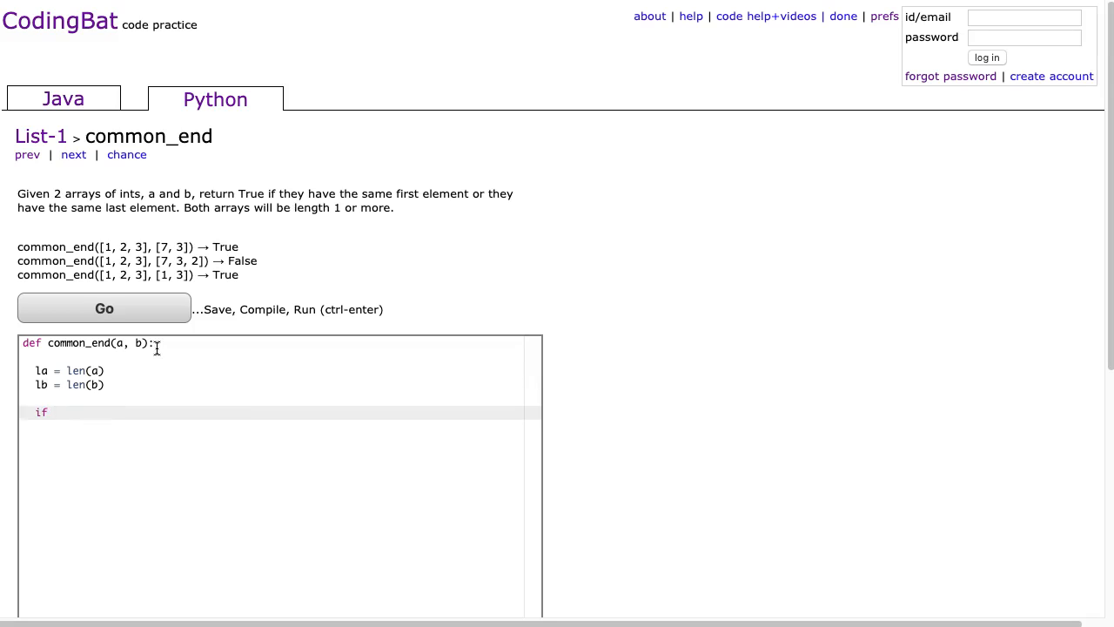
text(a[0])
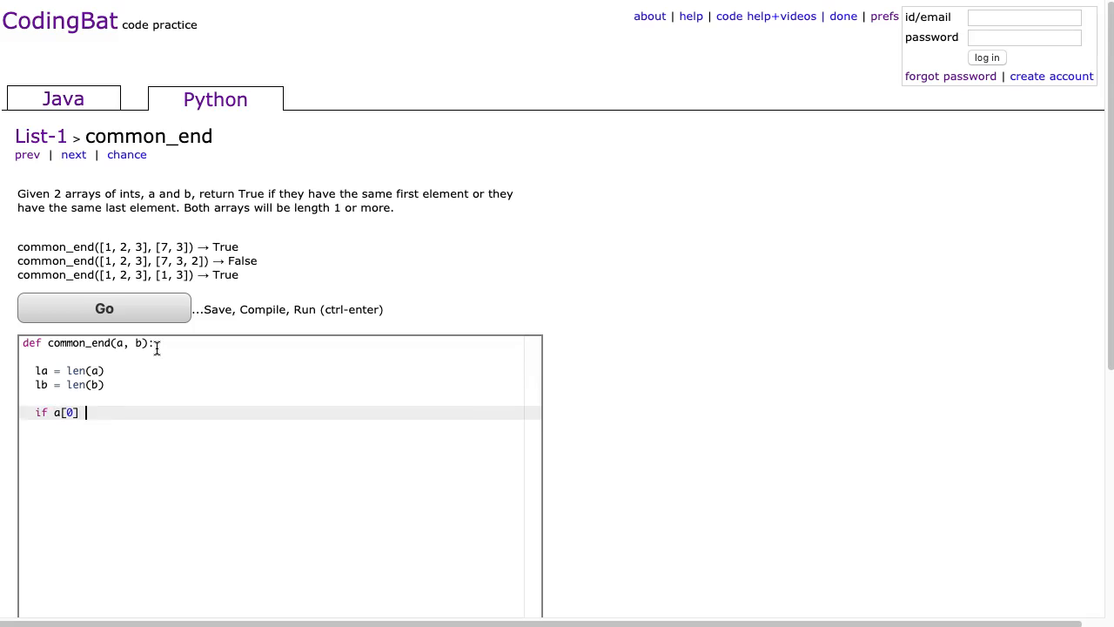
text(== b[0])
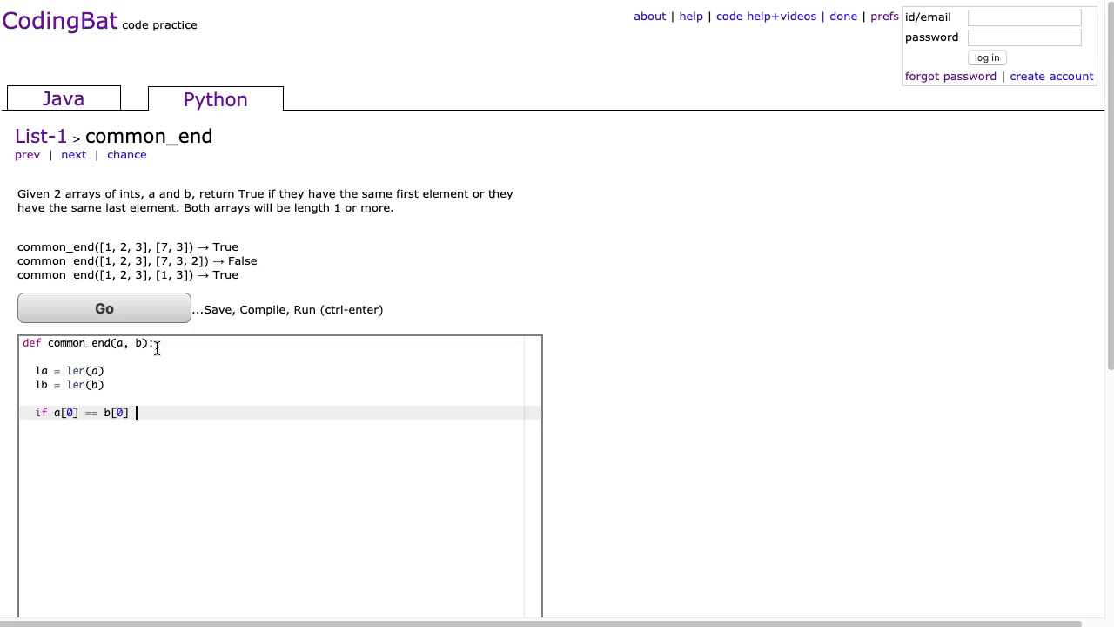
text(or)
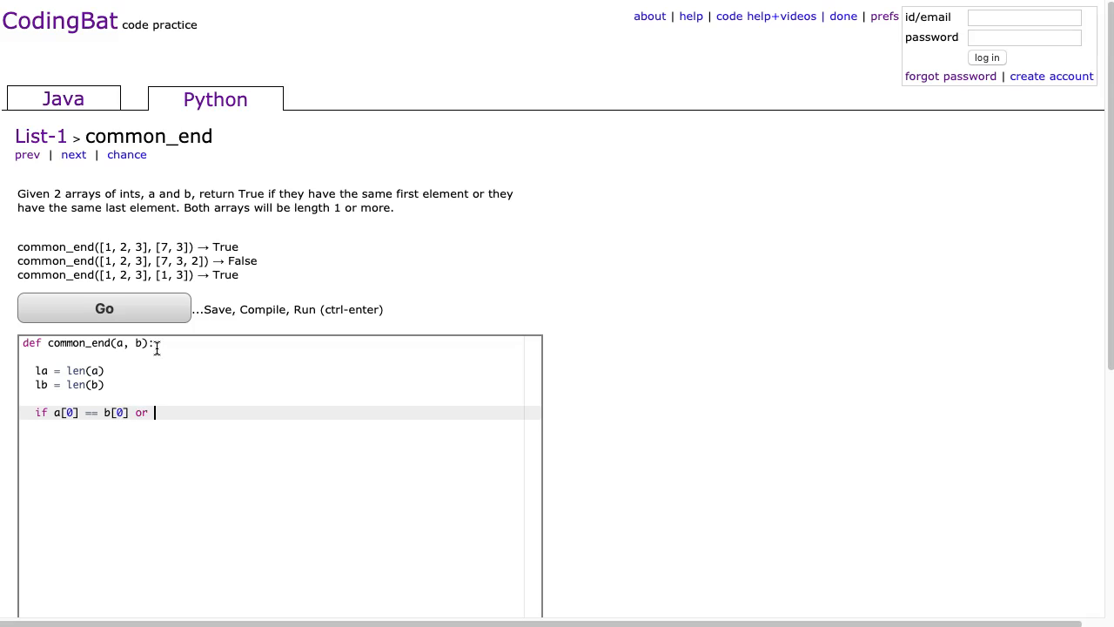
text(a[la -1)
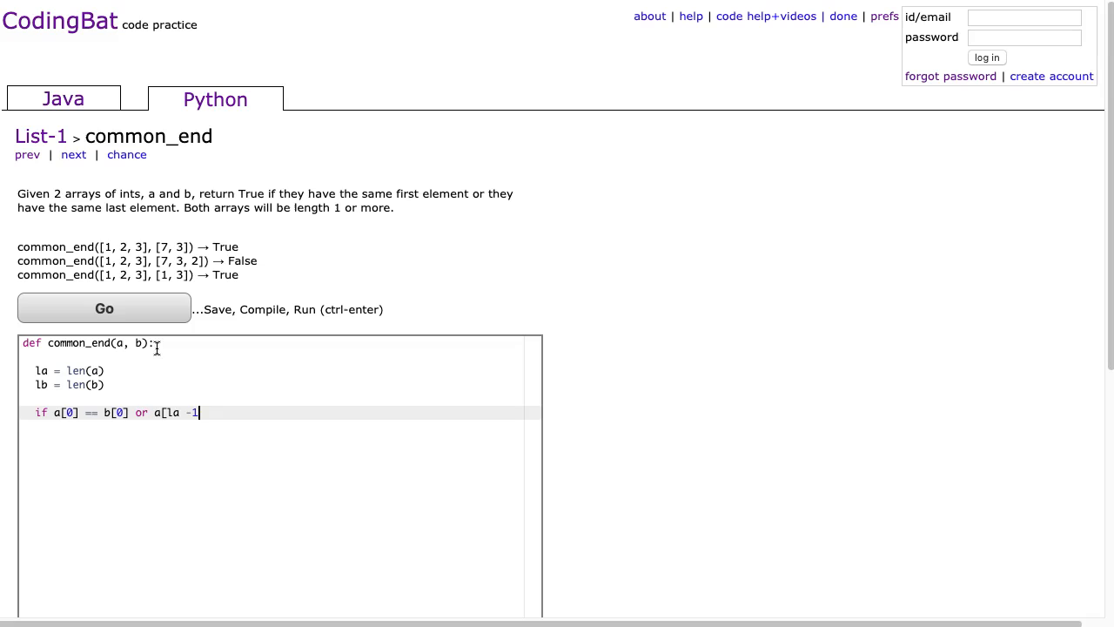
text(] ==)
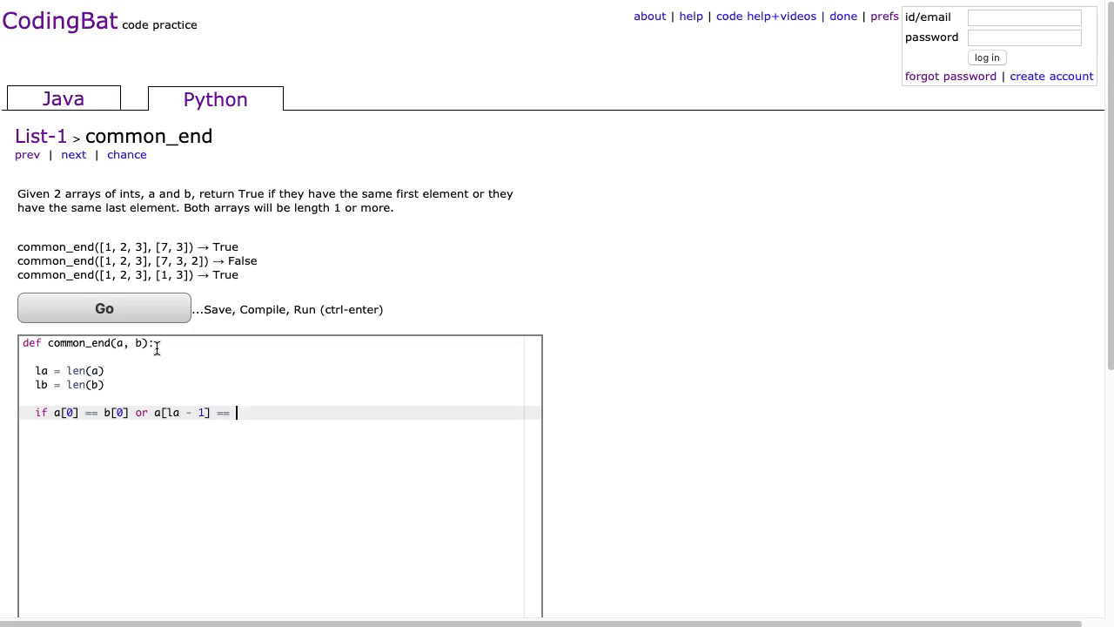
text(b[lb)
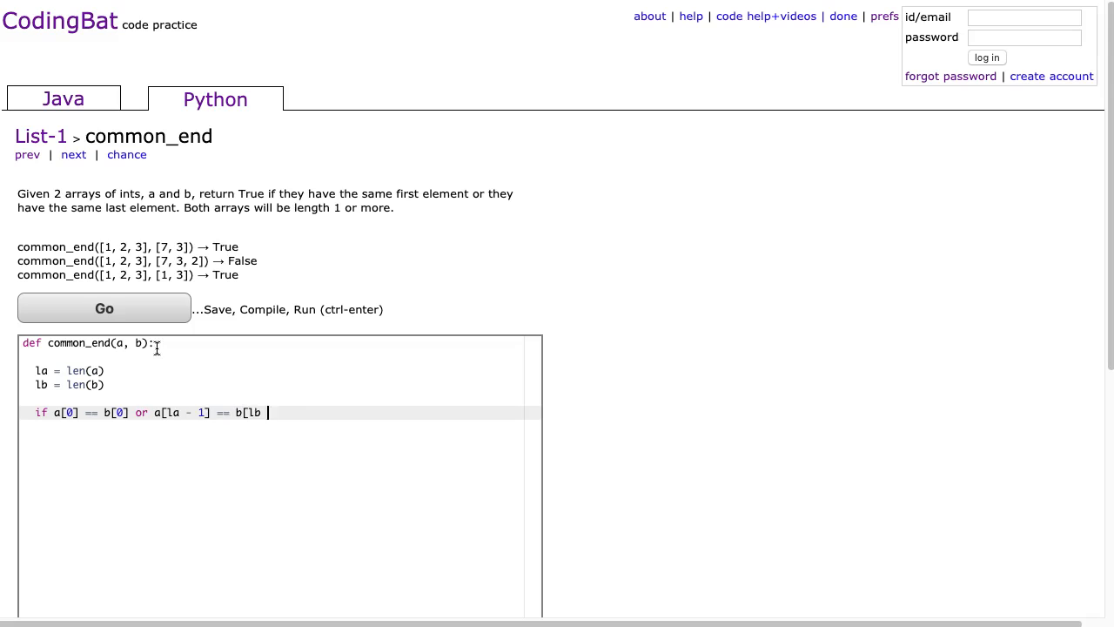
text(- 1]:)
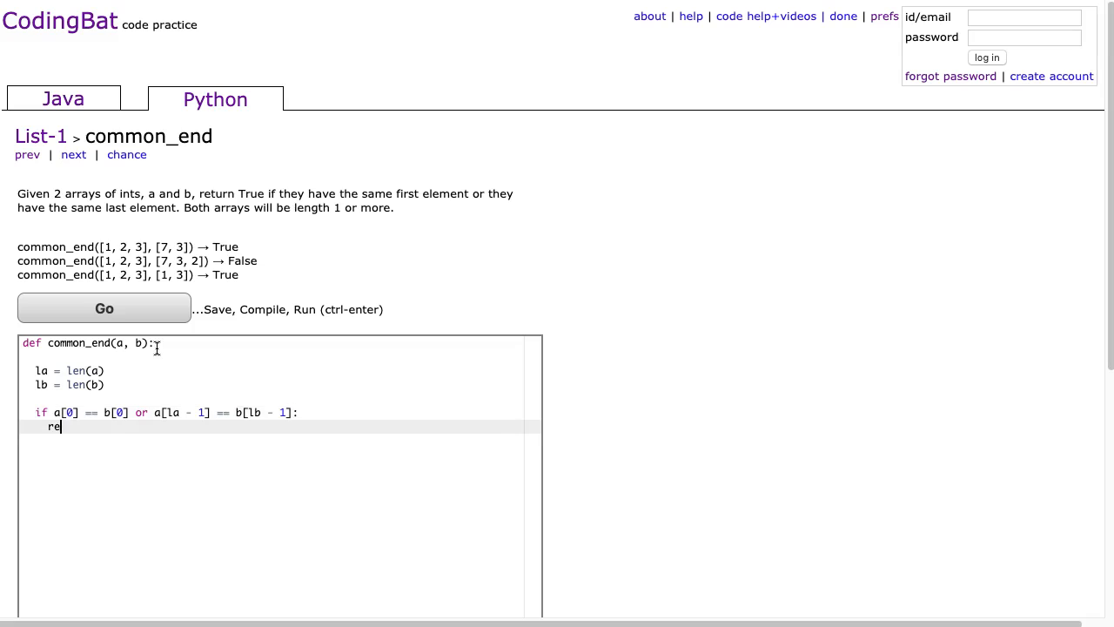
text(turn True)
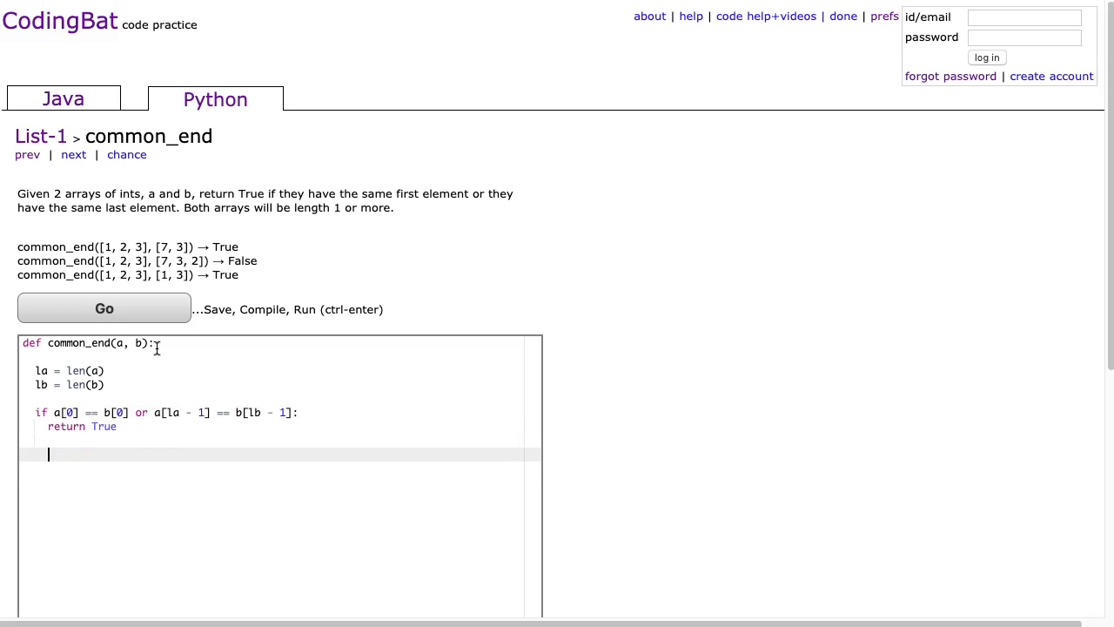
text(return False)
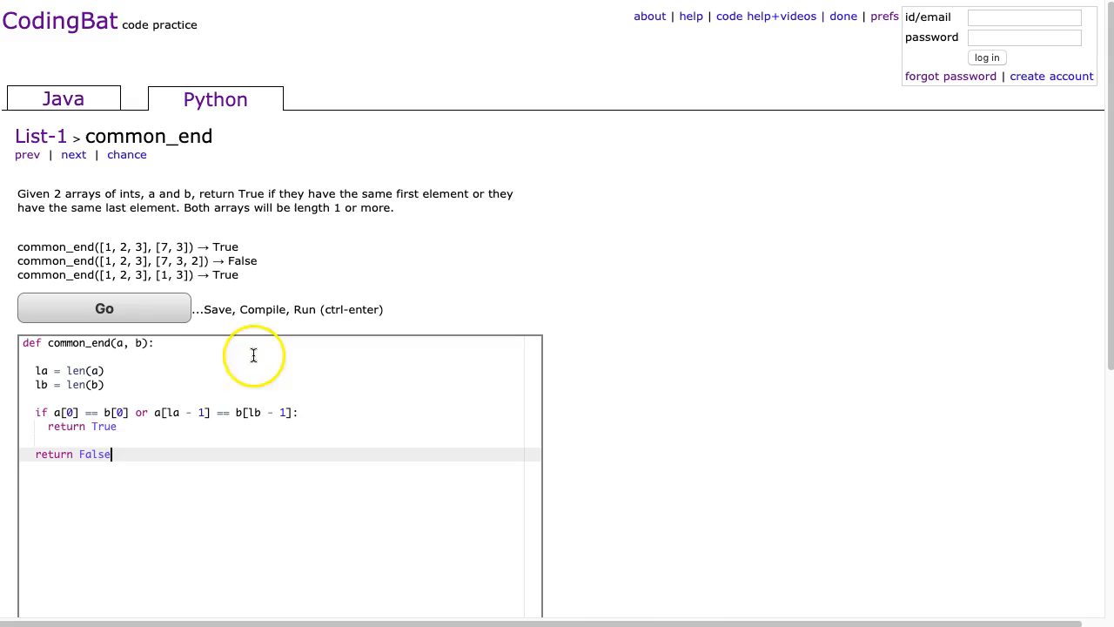
click(104, 308)
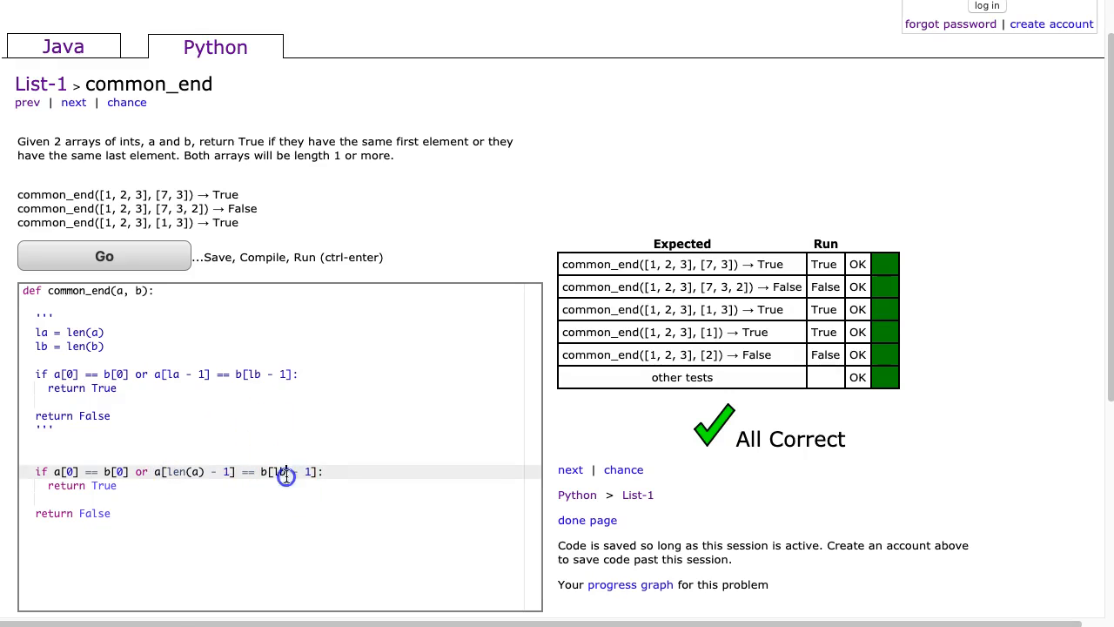
- Rewrite the last-element check using len(a) - 1 and len(b) - 1, then rerun the tests
text(len)
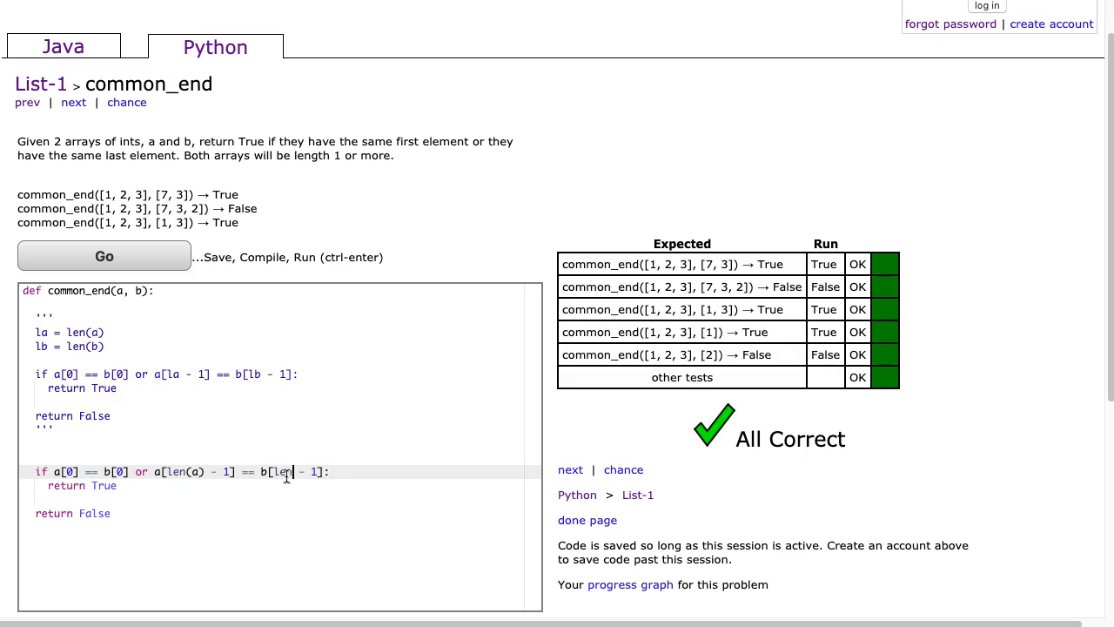
click(104, 256)
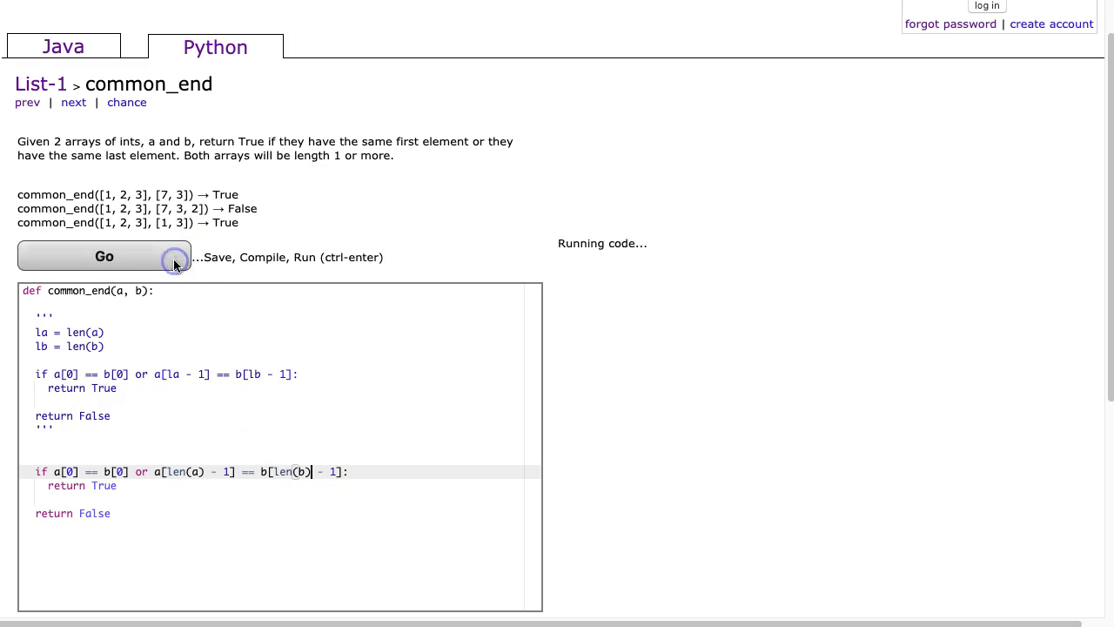
click(104, 255)
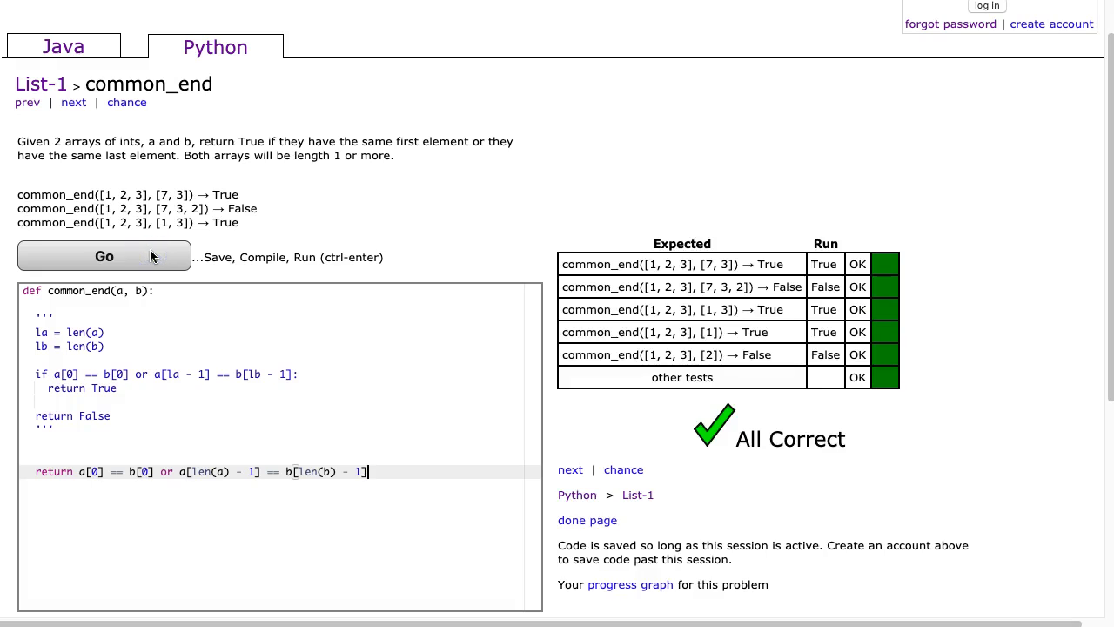
mouse_move(479, 163)
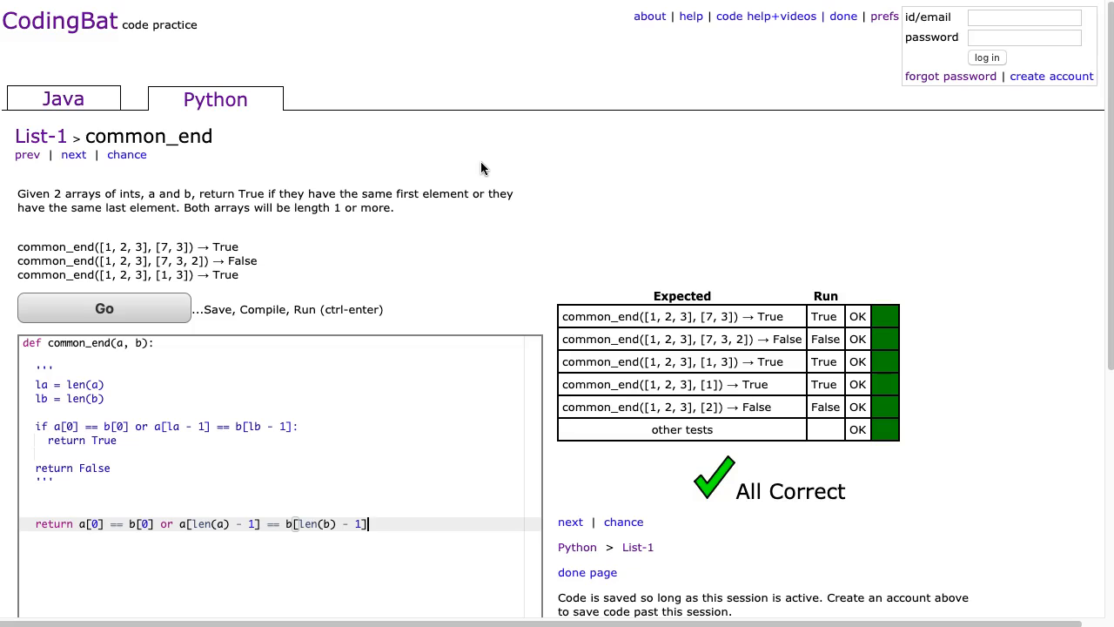
mouse_move(210, 209)
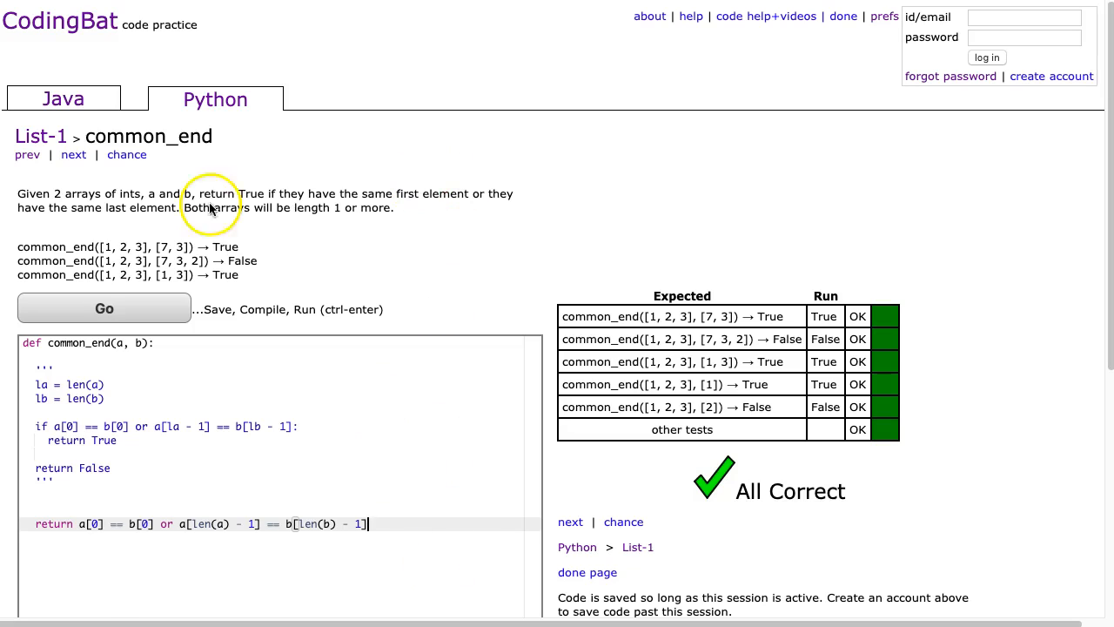